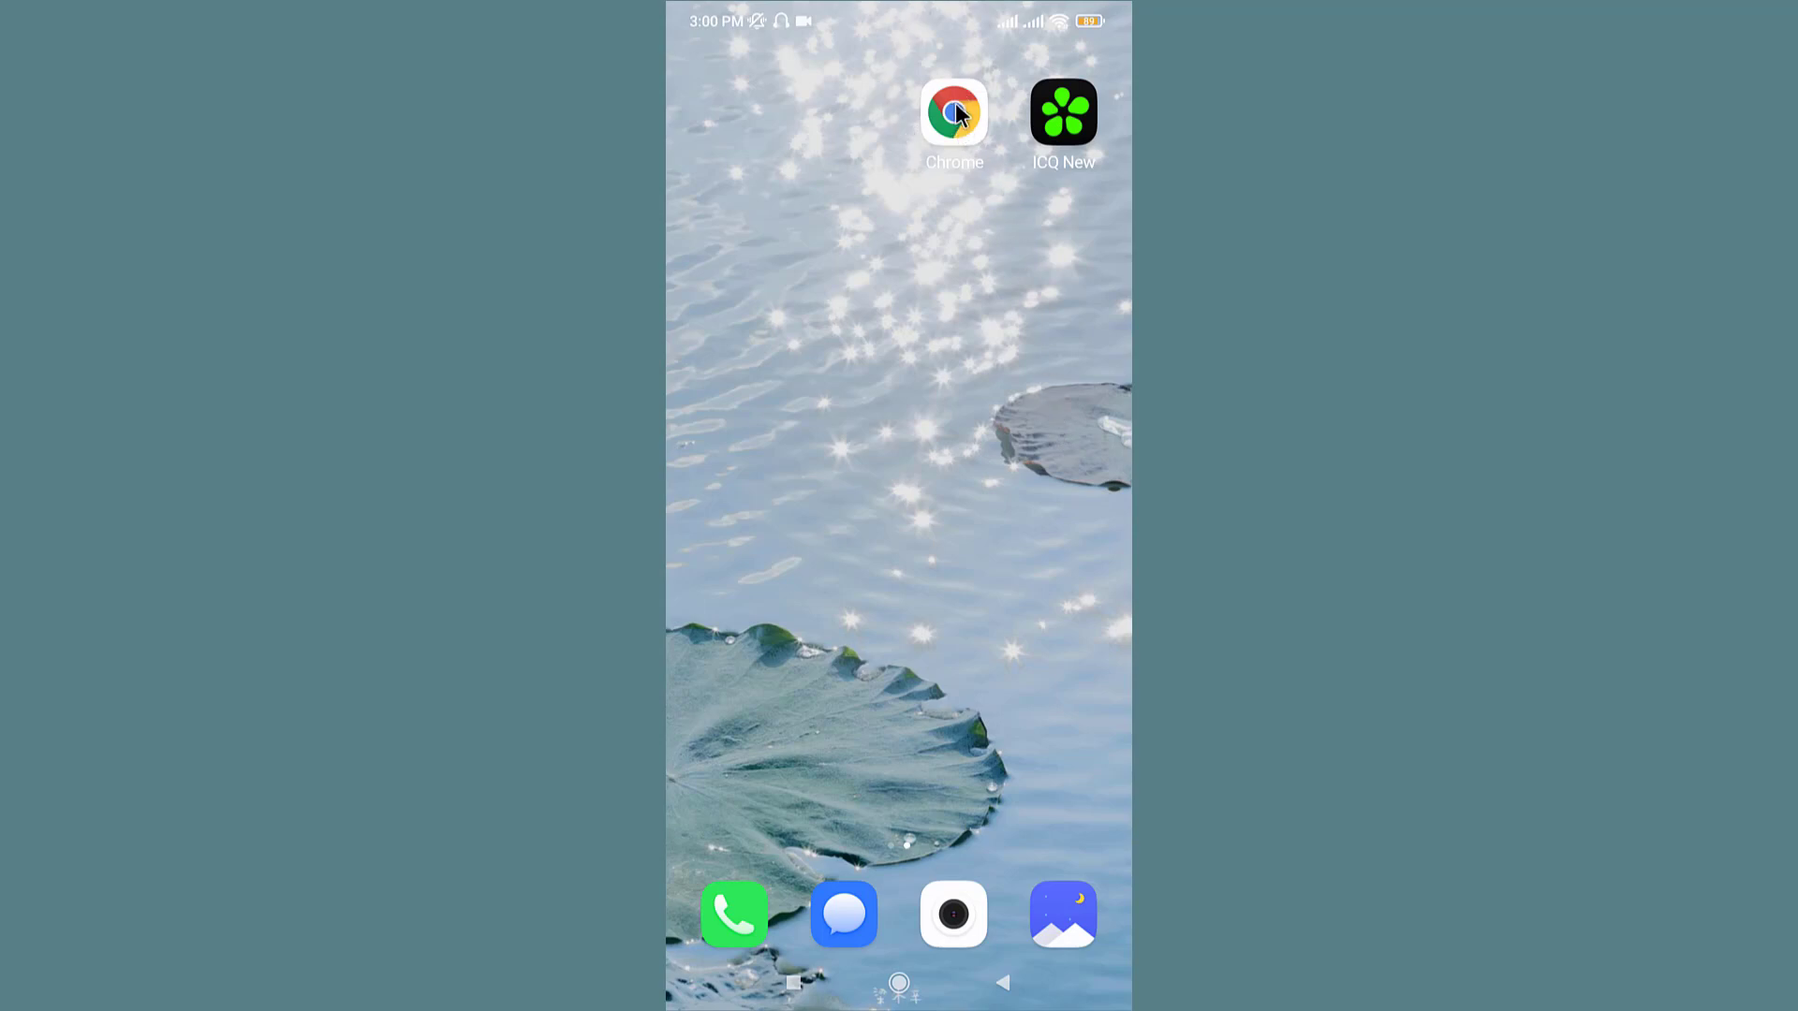
Enter 'web' in Chrome's address bar to reach web.icq.com.
{"action": "left_click", "coordinate": [953, 111]}
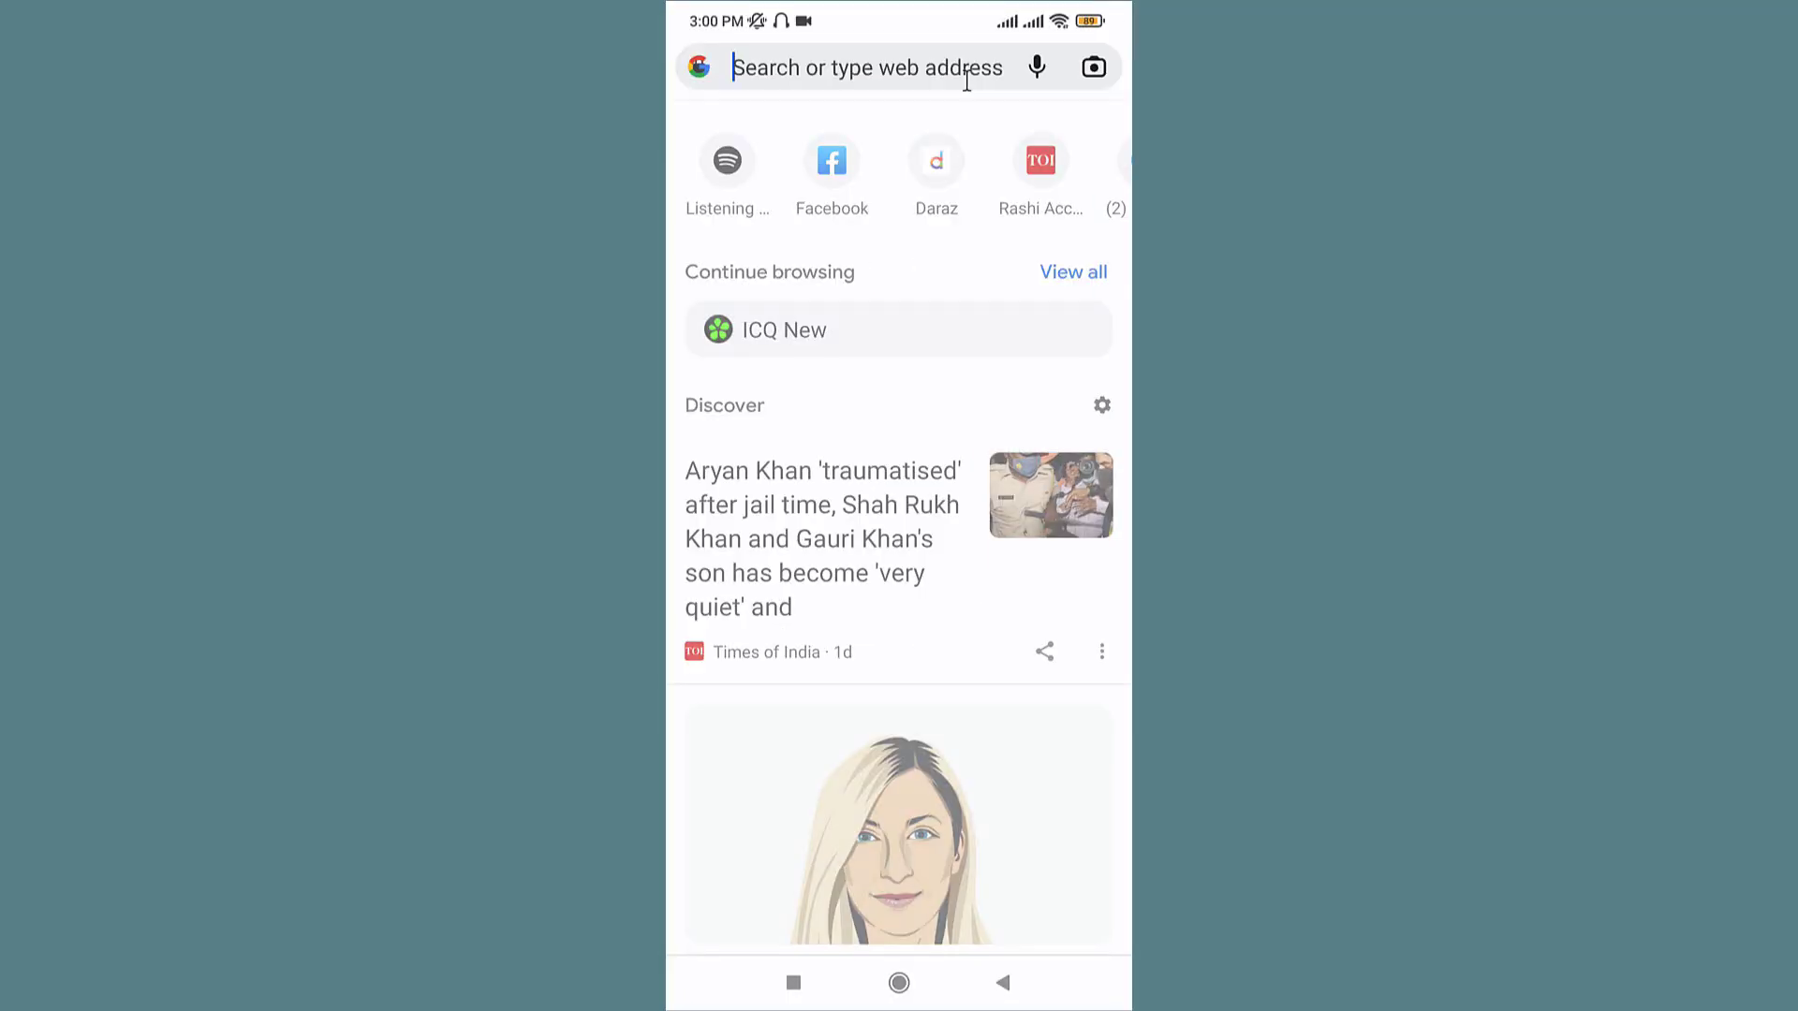
{"action": "type", "text": "web"}
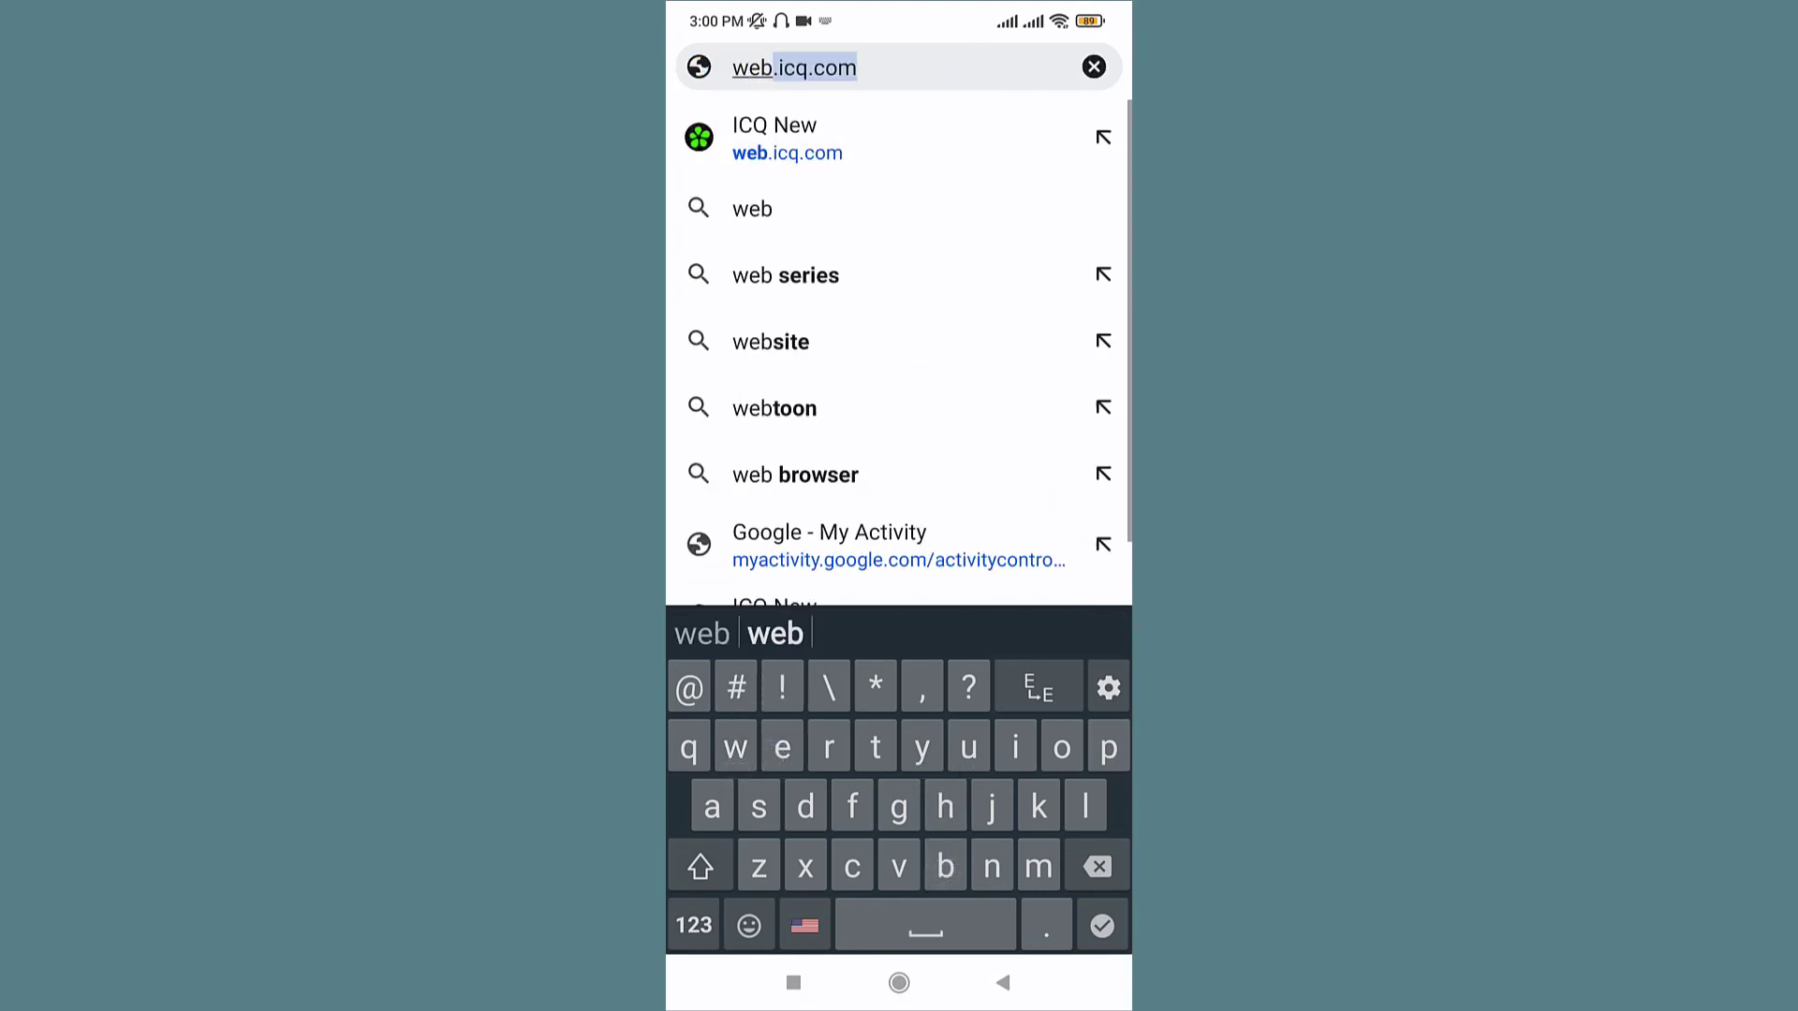
Load web.icq.com and go to Settings, then the Privacy page.
{"action": "left_click", "coordinate": [786, 138]}
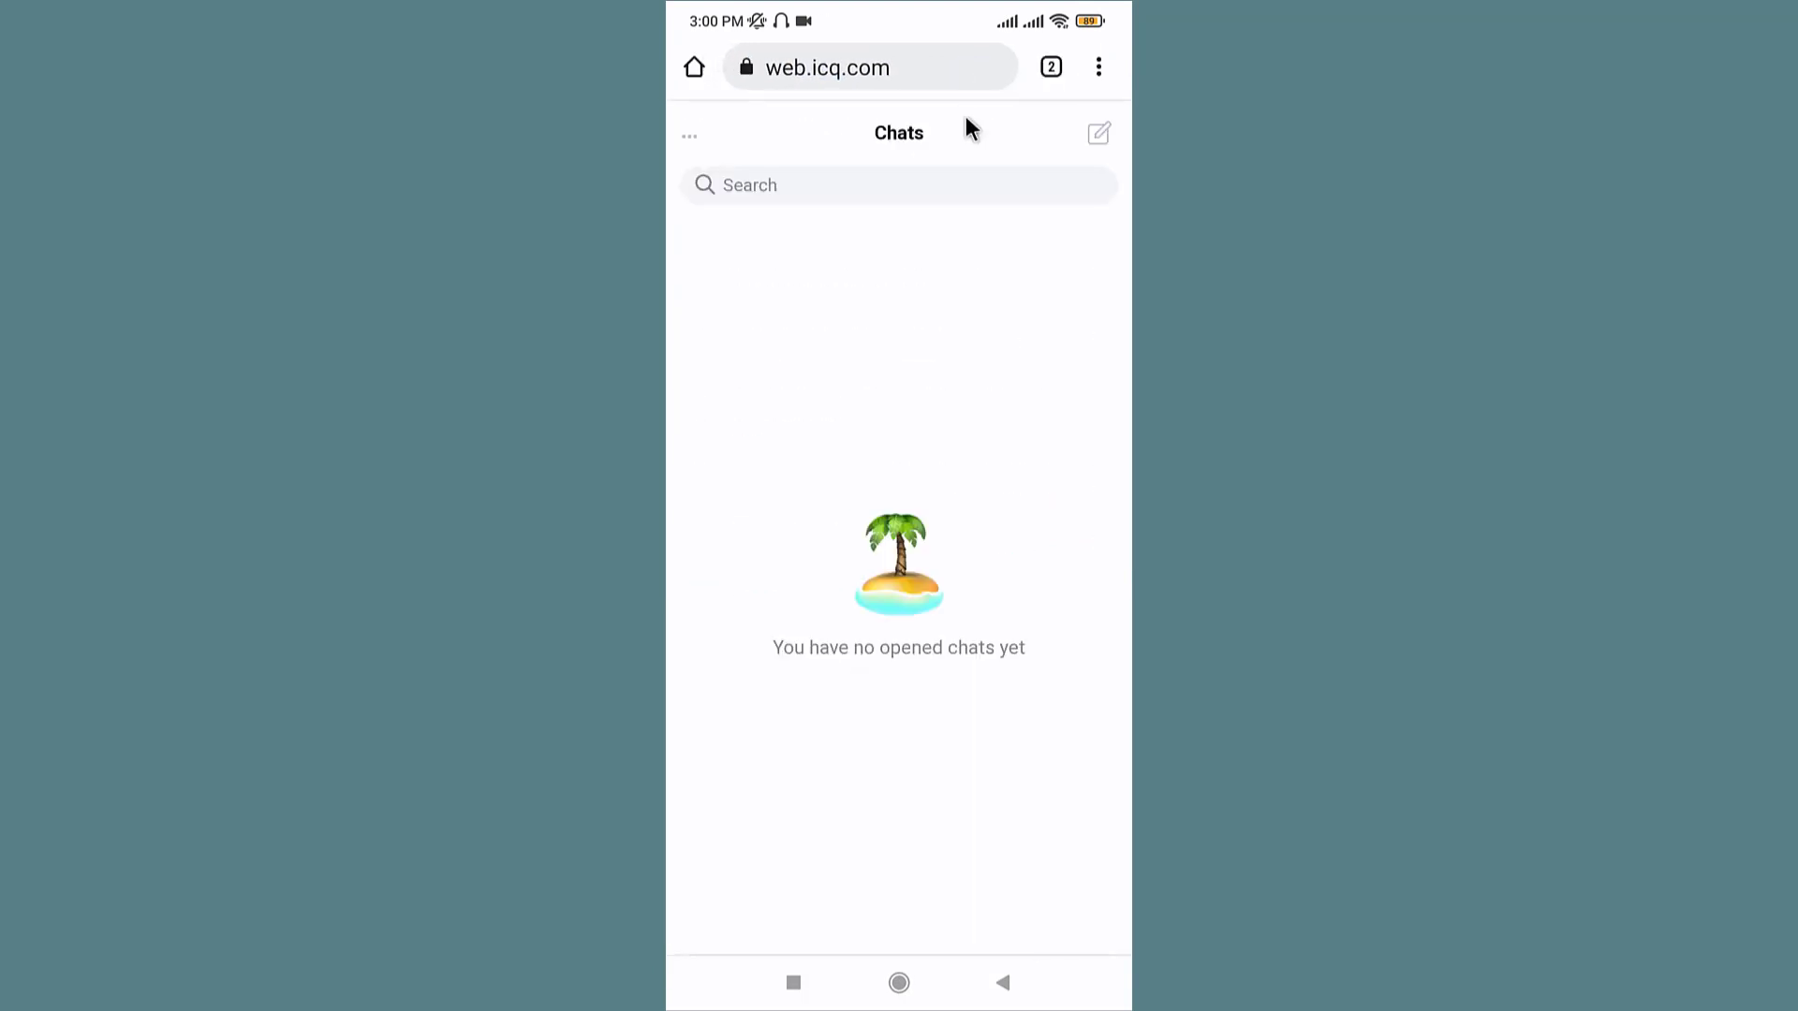
{"action": "mouse_move", "coordinate": [960, 301]}
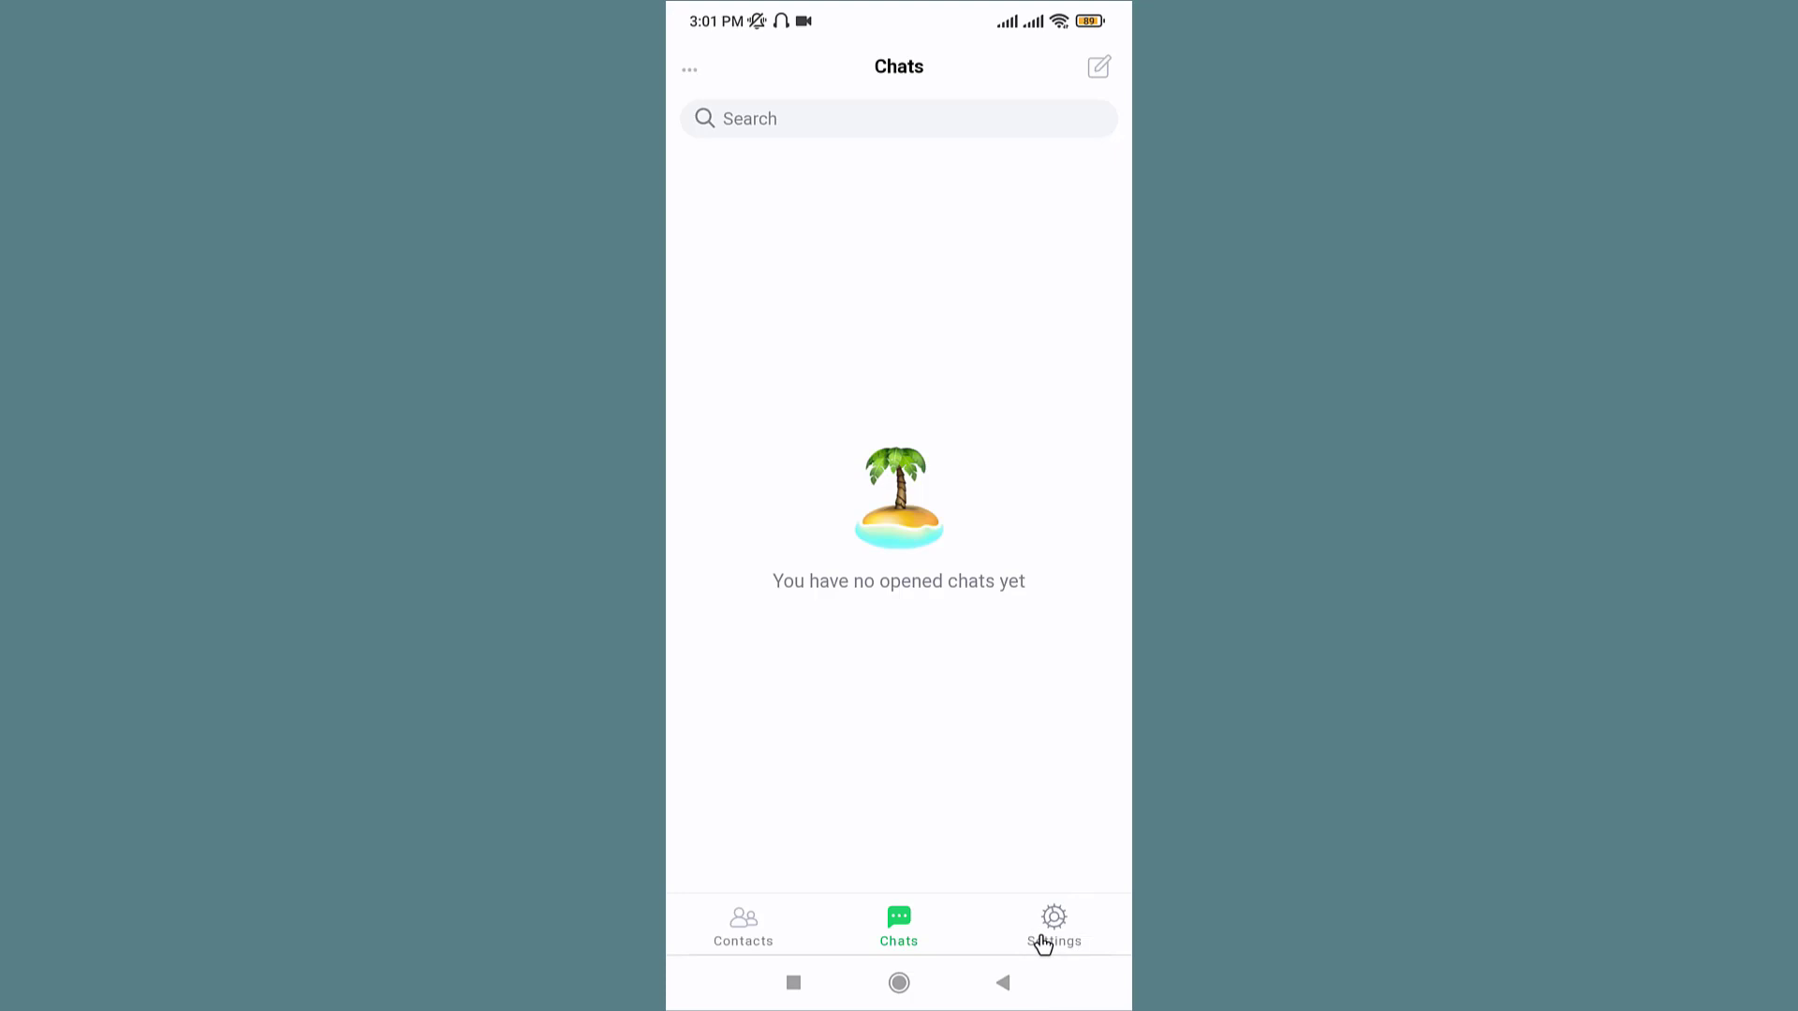
{"action": "left_click", "coordinate": [1052, 925]}
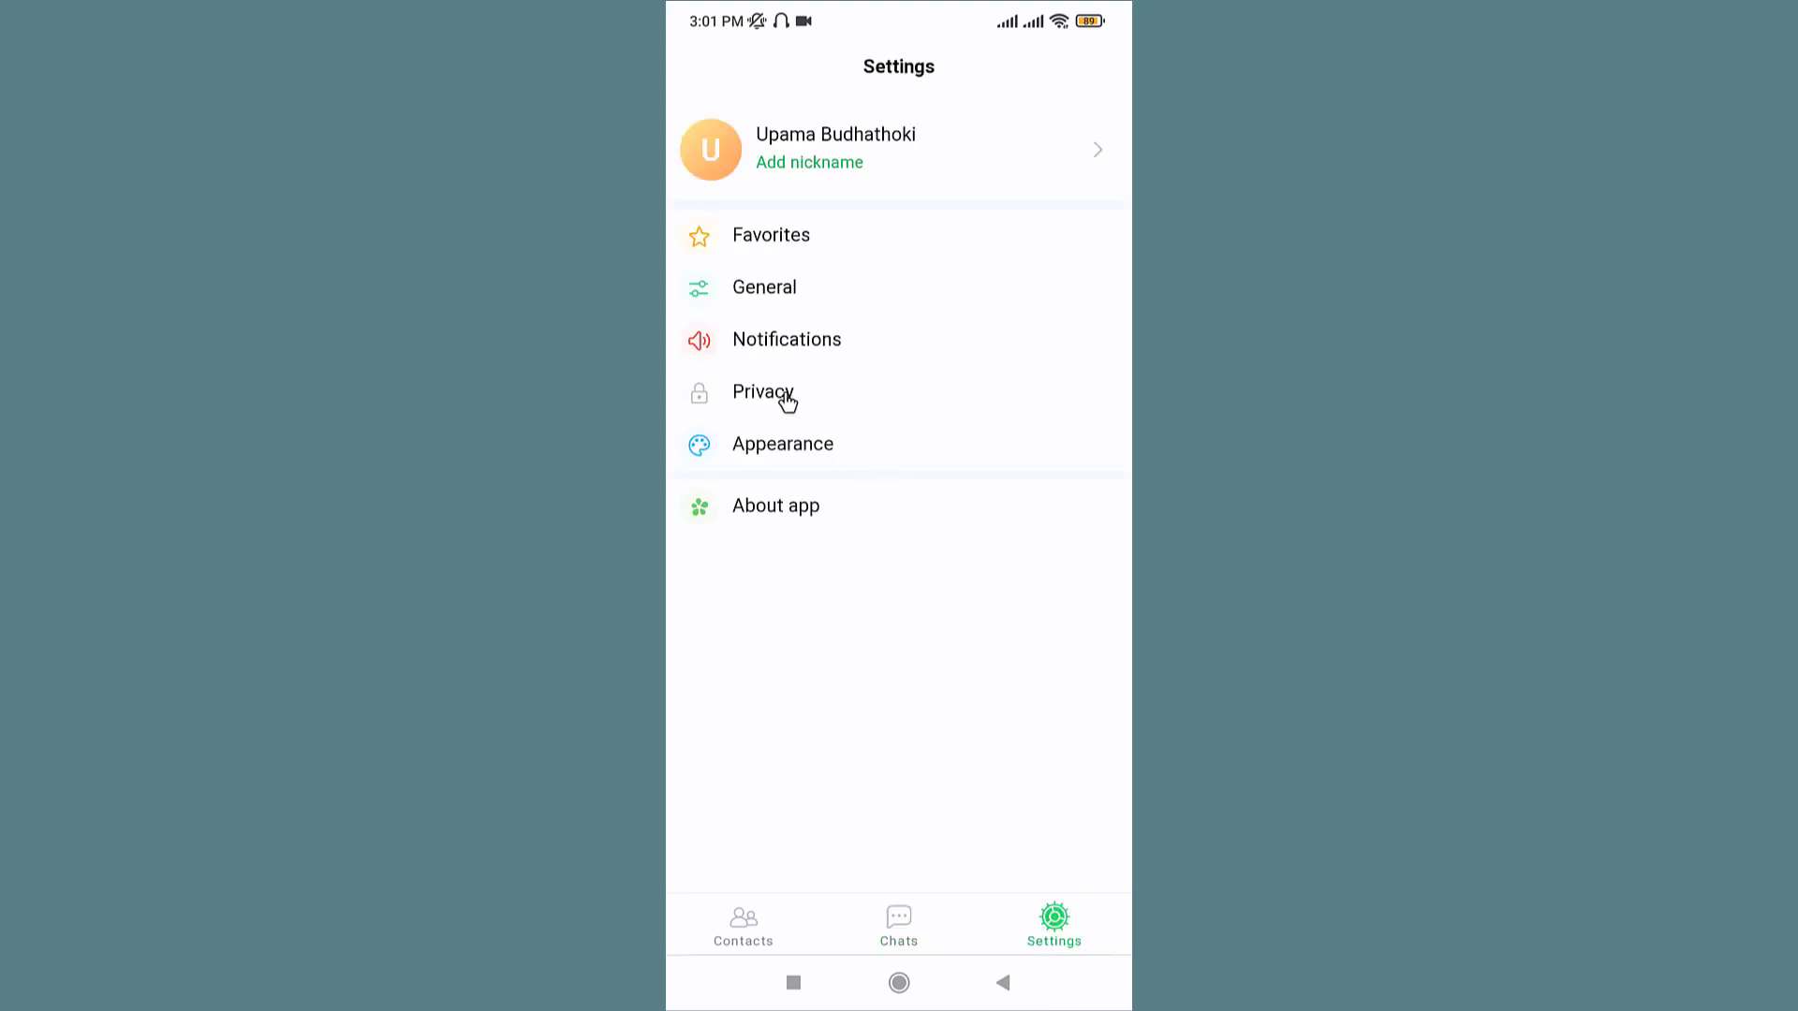
{"action": "left_click", "coordinate": [762, 392]}
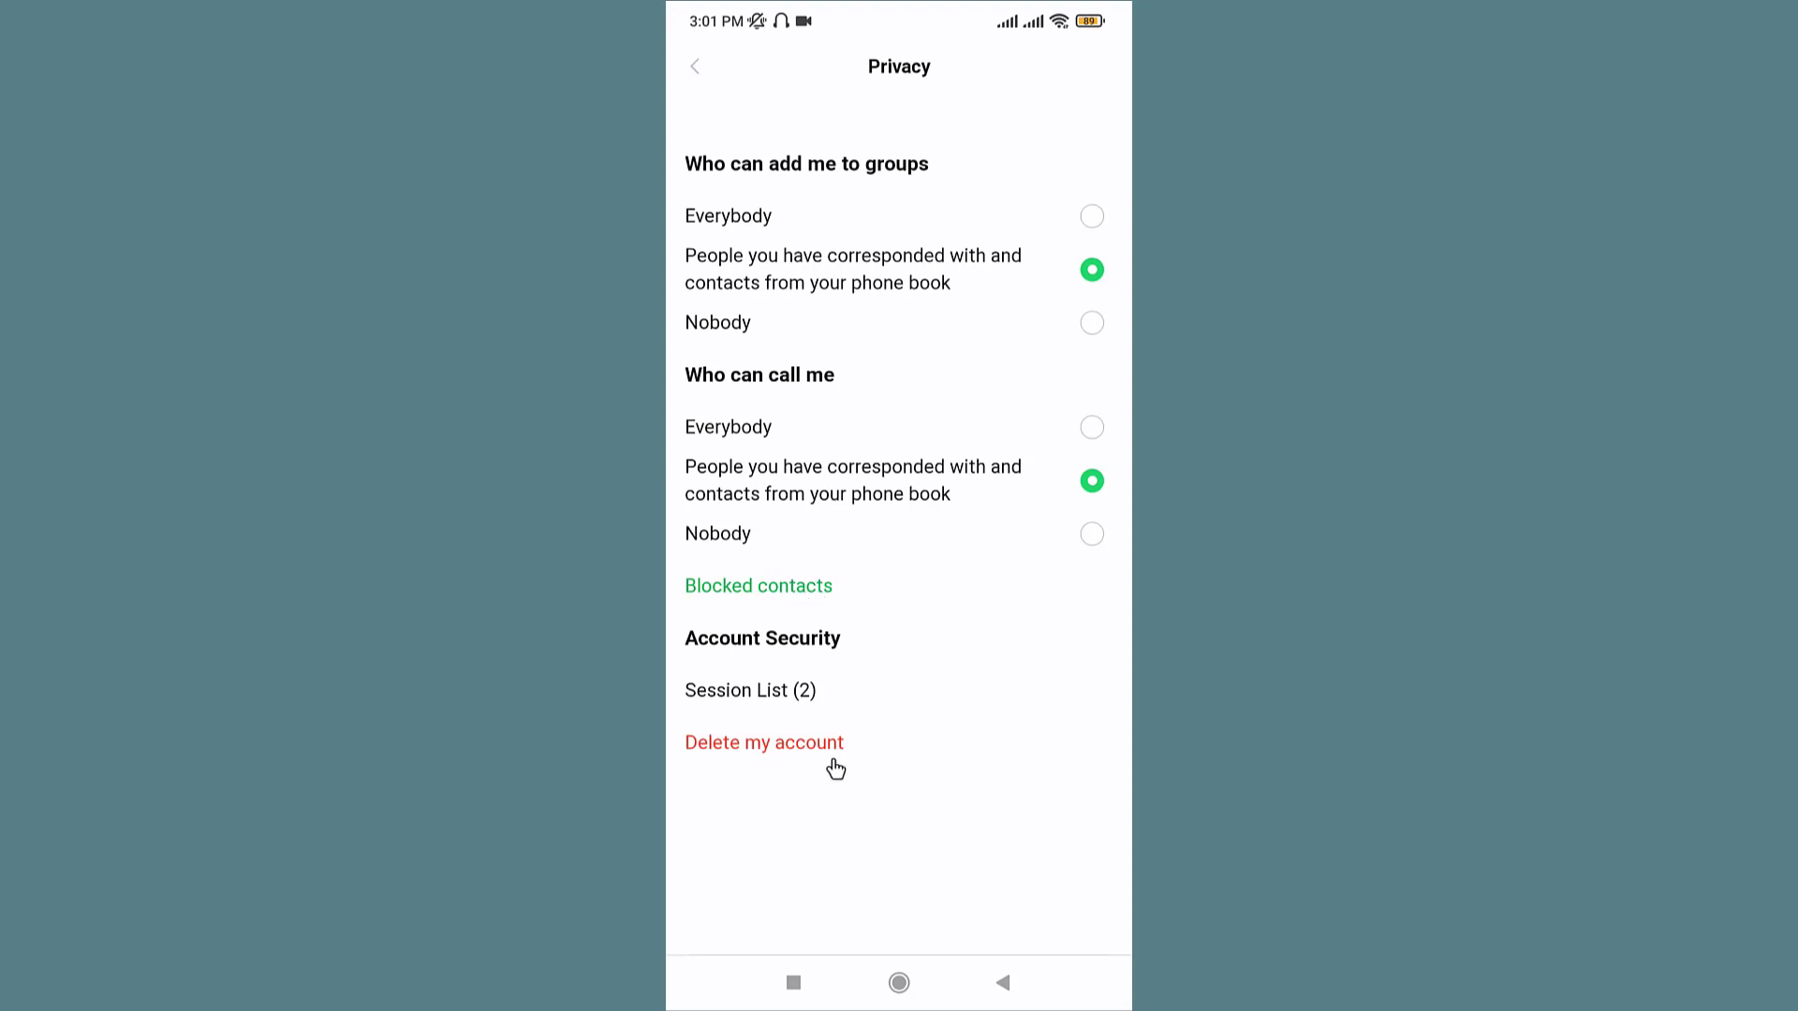
Start 'Delete my account' and request the verification code via Send SMS.
{"action": "left_click", "coordinate": [764, 742]}
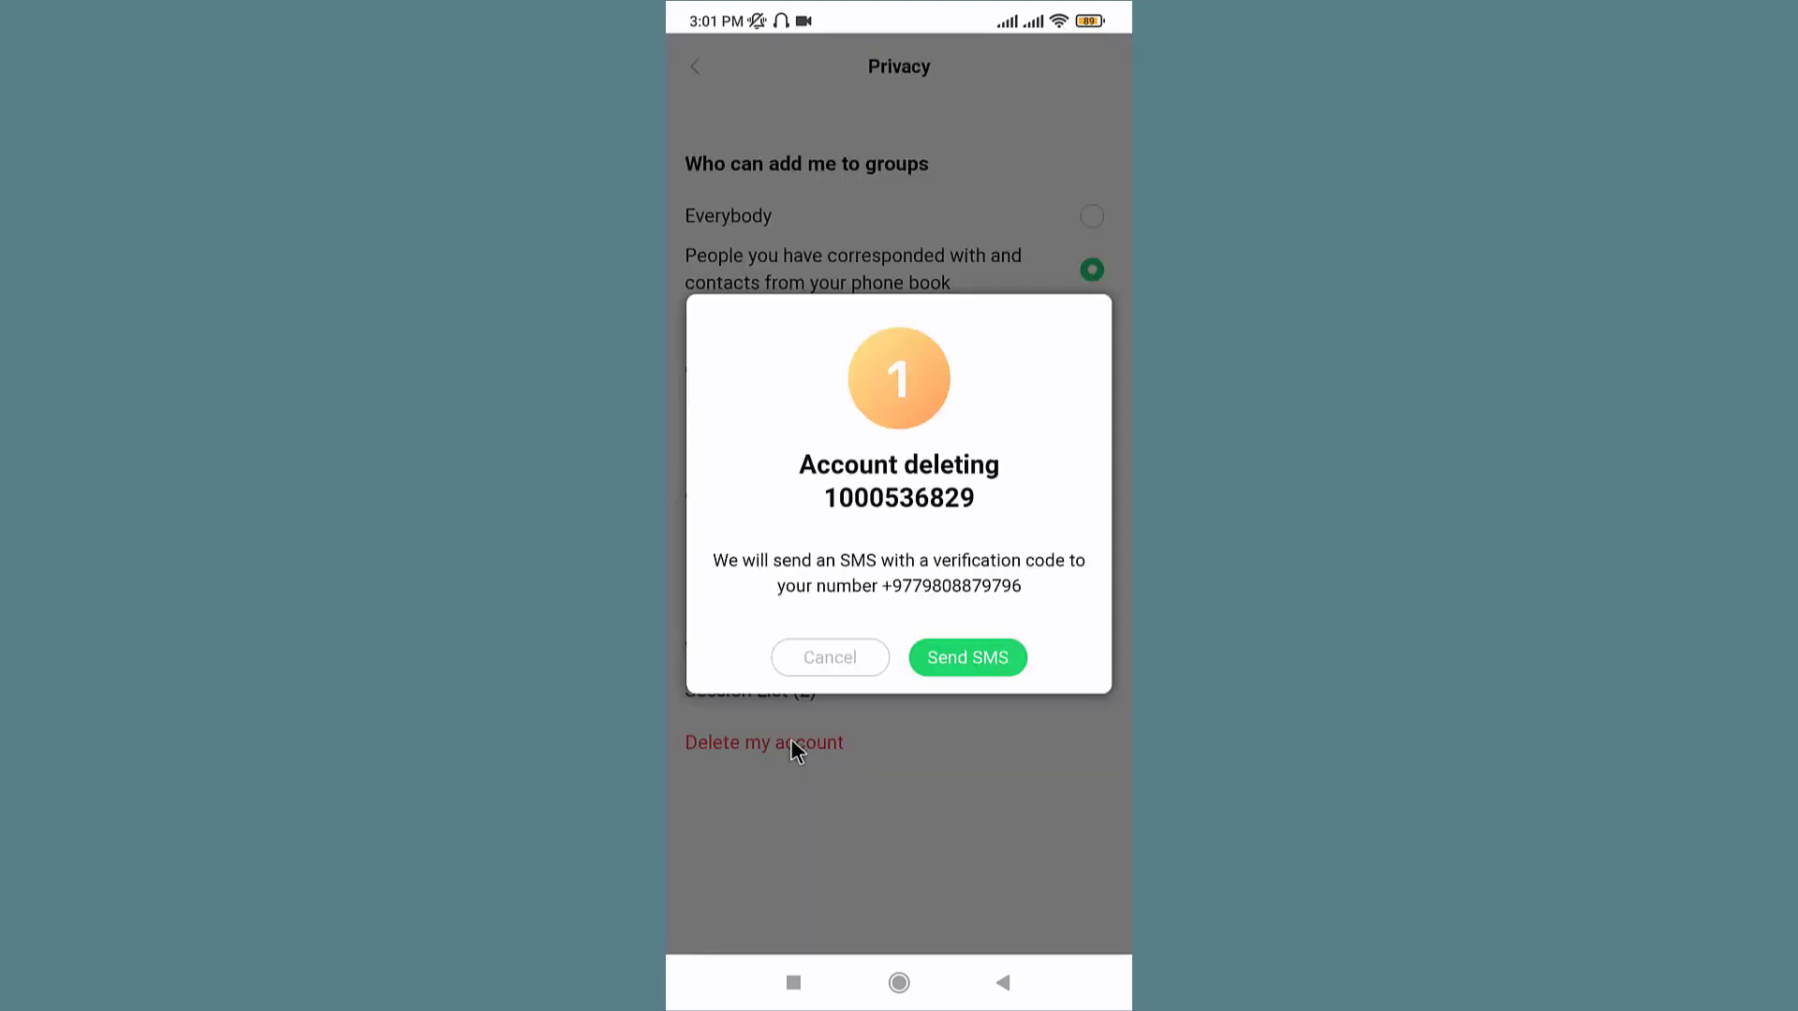
{"action": "mouse_move", "coordinate": [806, 739]}
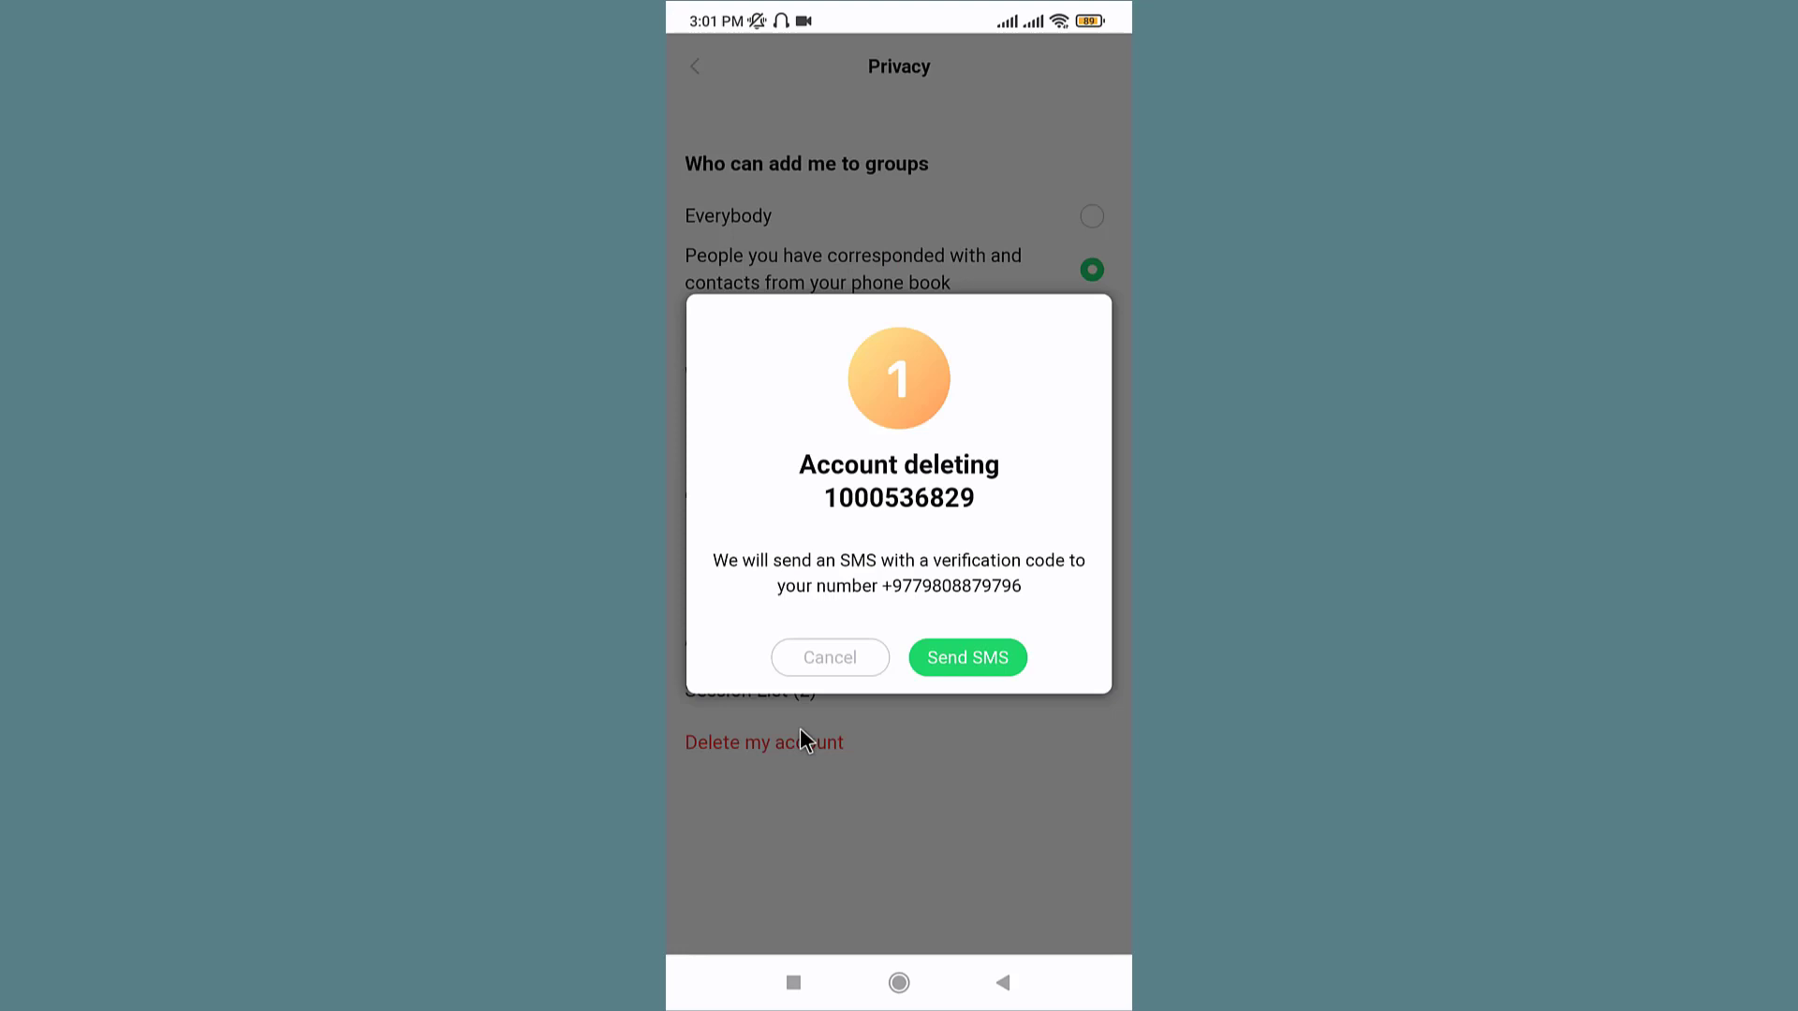
{"action": "left_click", "coordinate": [965, 658]}
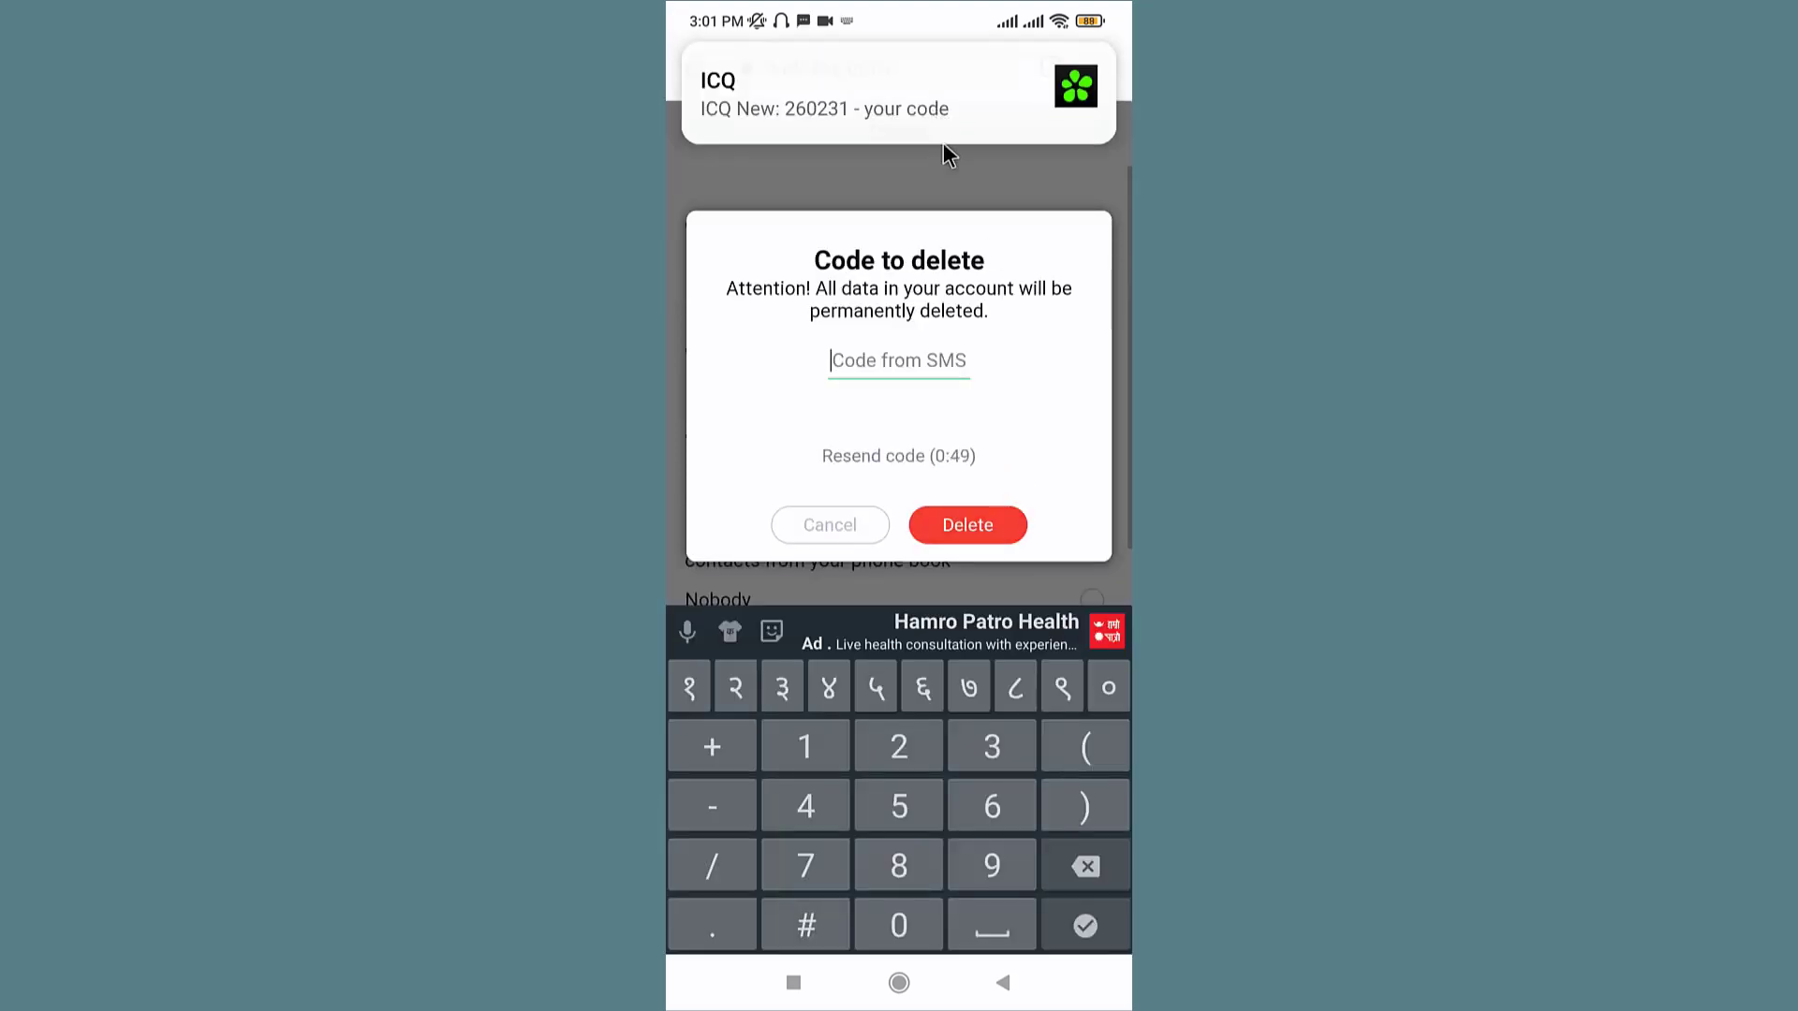
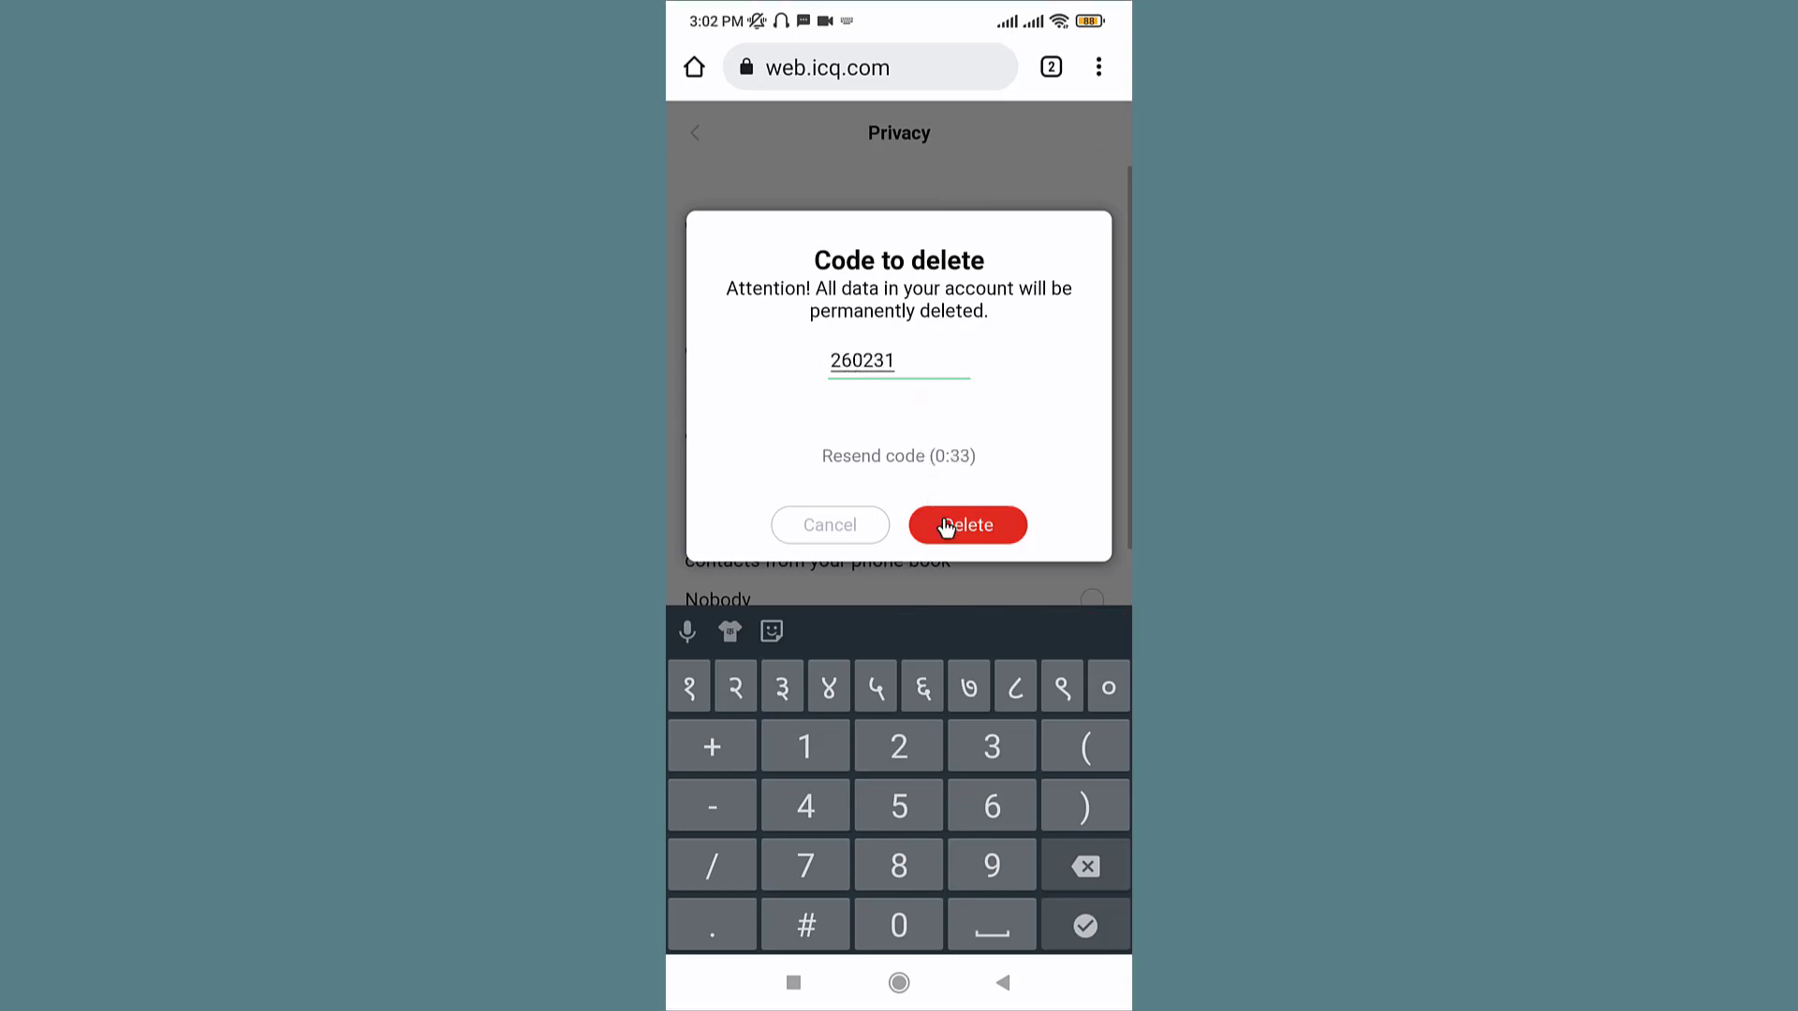
{"action": "left_click", "coordinate": [966, 526]}
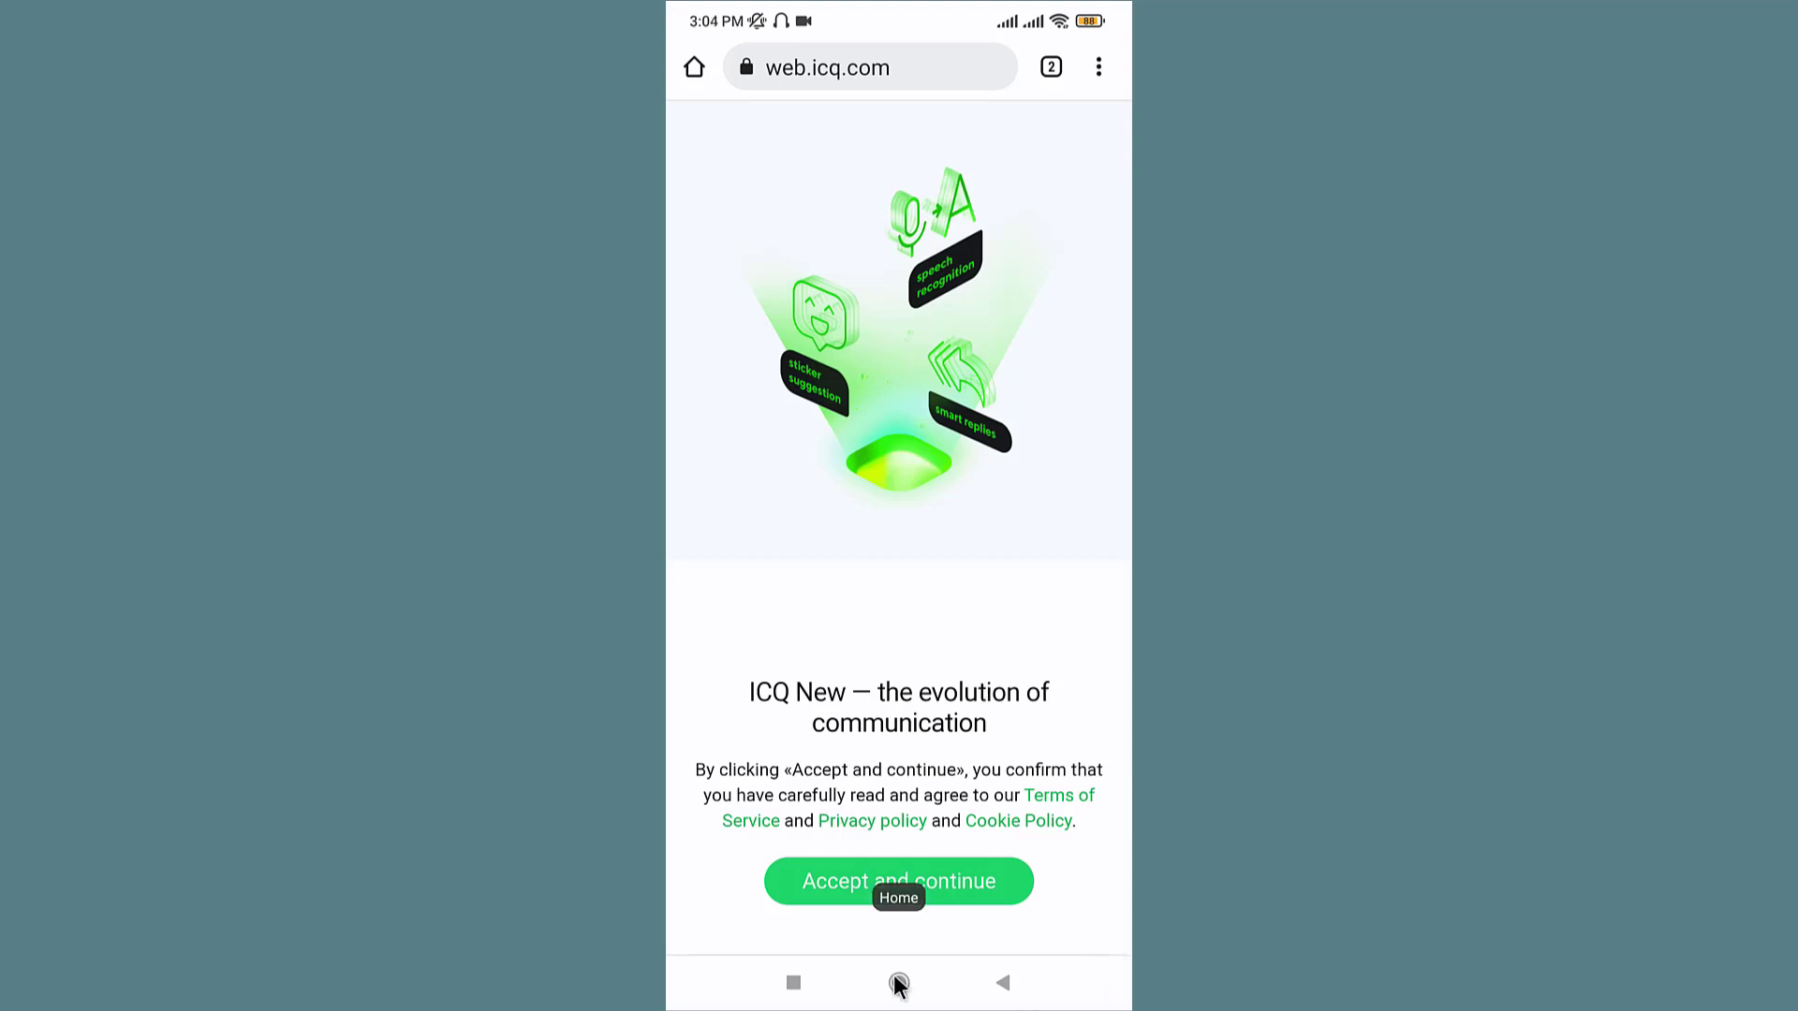
Return to the phone's home screen from the ICQ welcome page.
{"action": "left_click", "coordinate": [899, 982]}
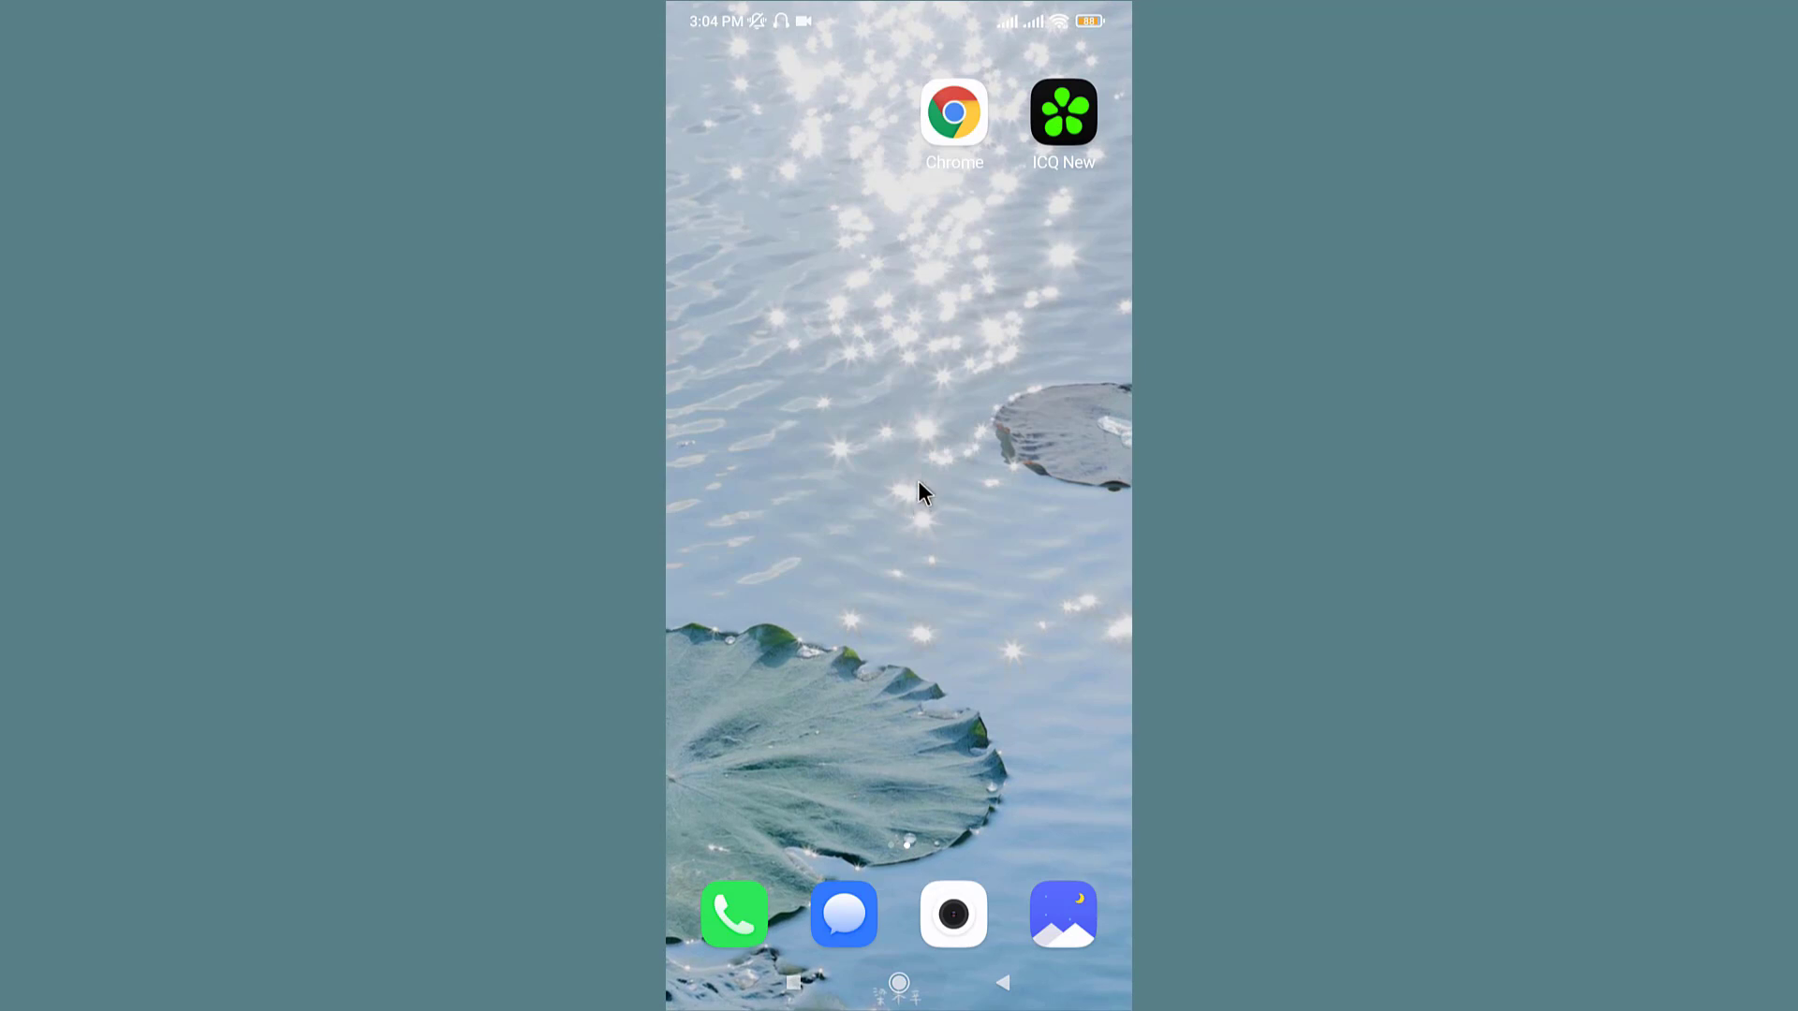